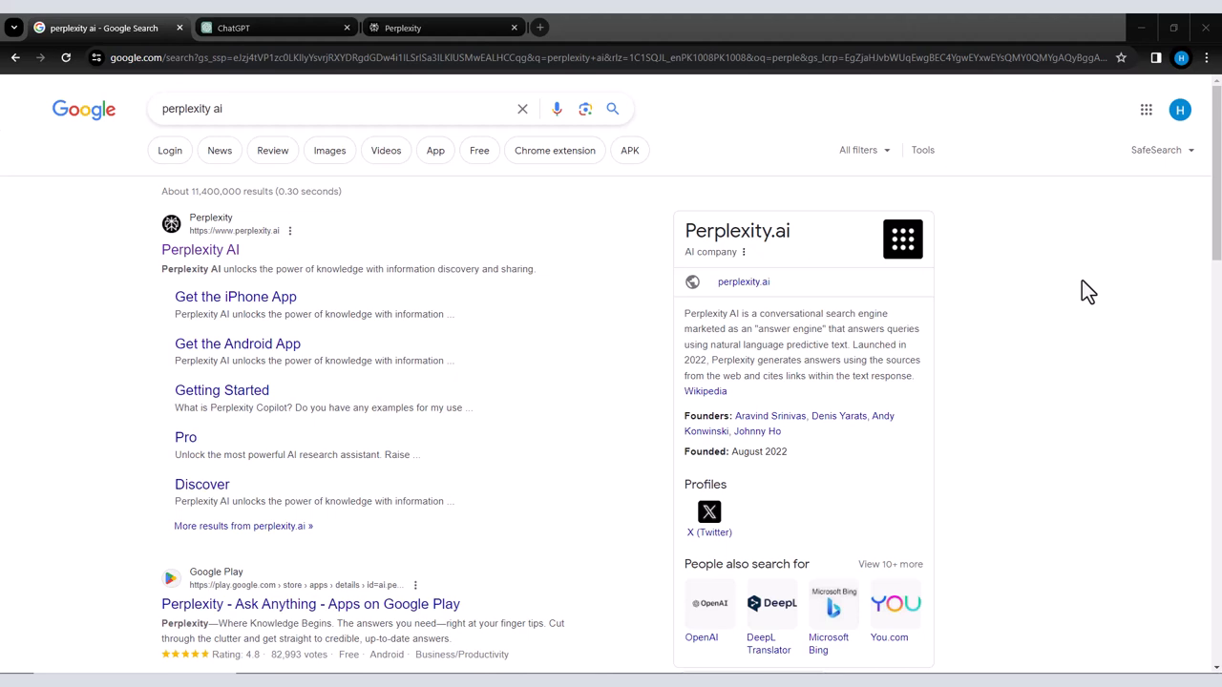
mouse_move(958, 303)
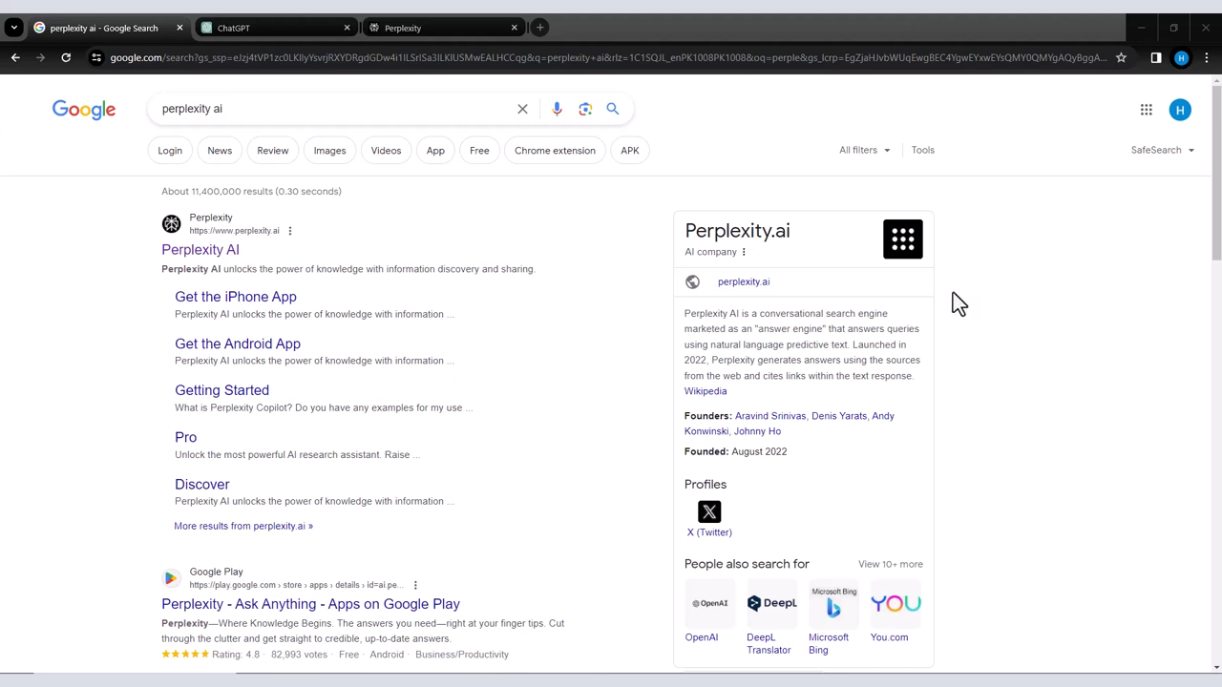
mouse_move(866, 347)
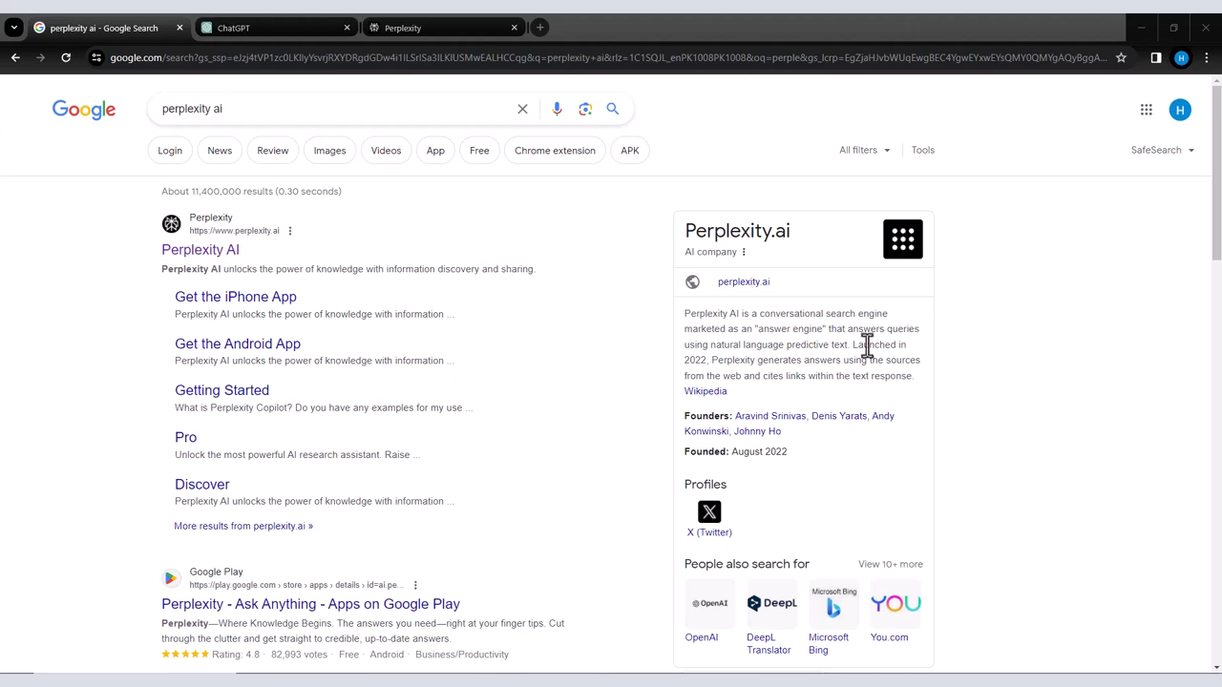
mouse_move(886, 359)
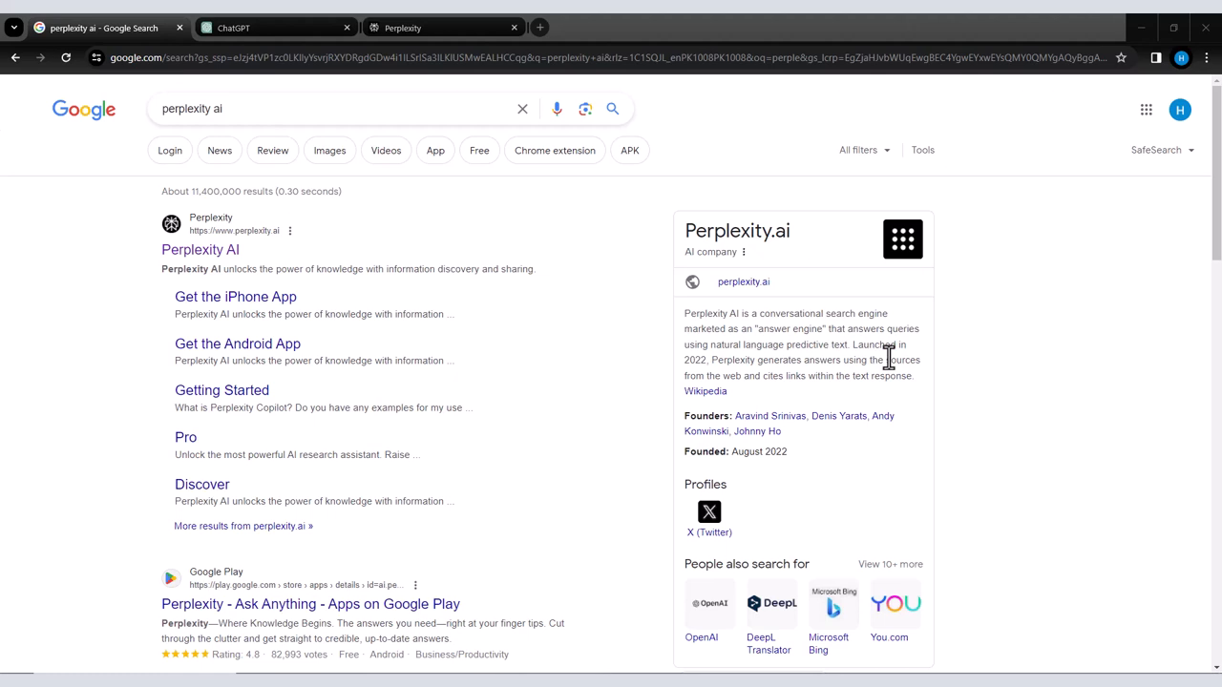
mouse_move(847, 347)
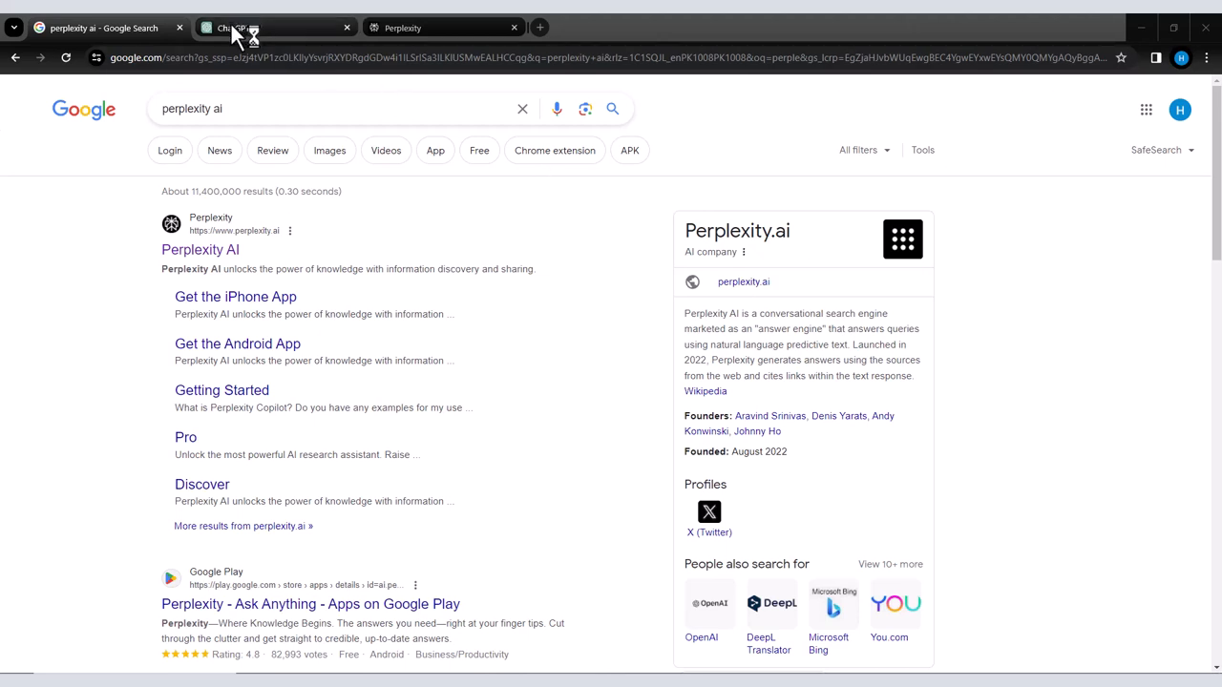
- Ask ChatGPT 'Best language Model of 2023' and send the question
click(267, 27)
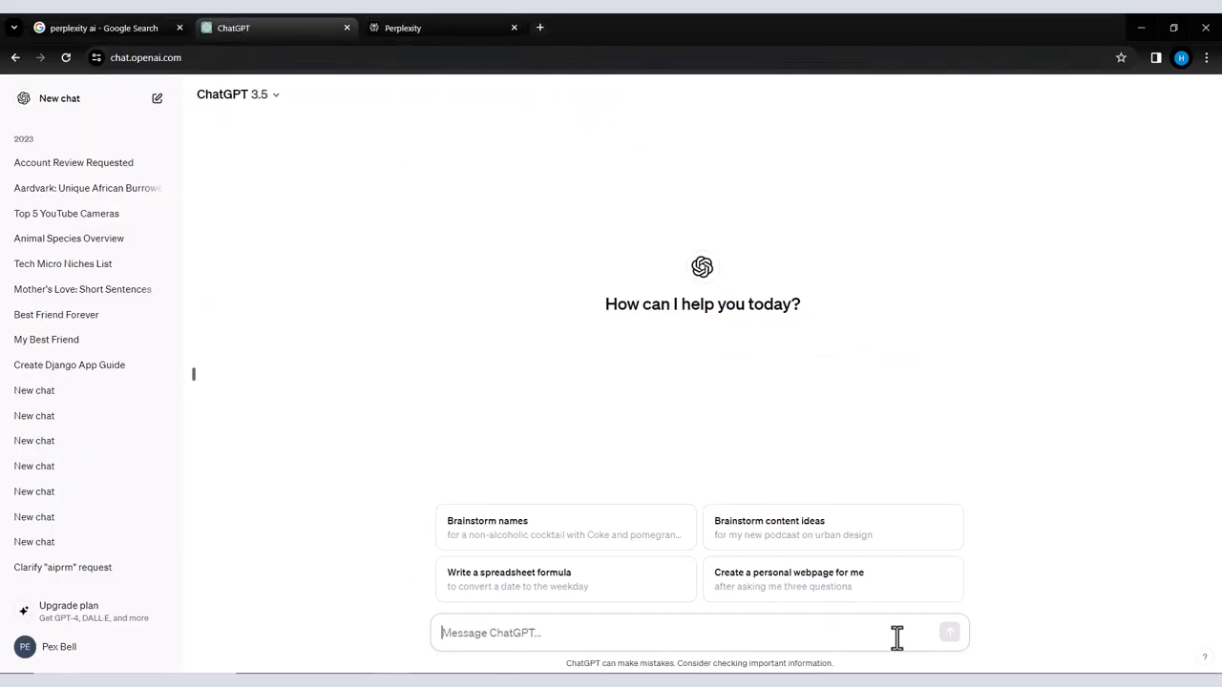
text(B)
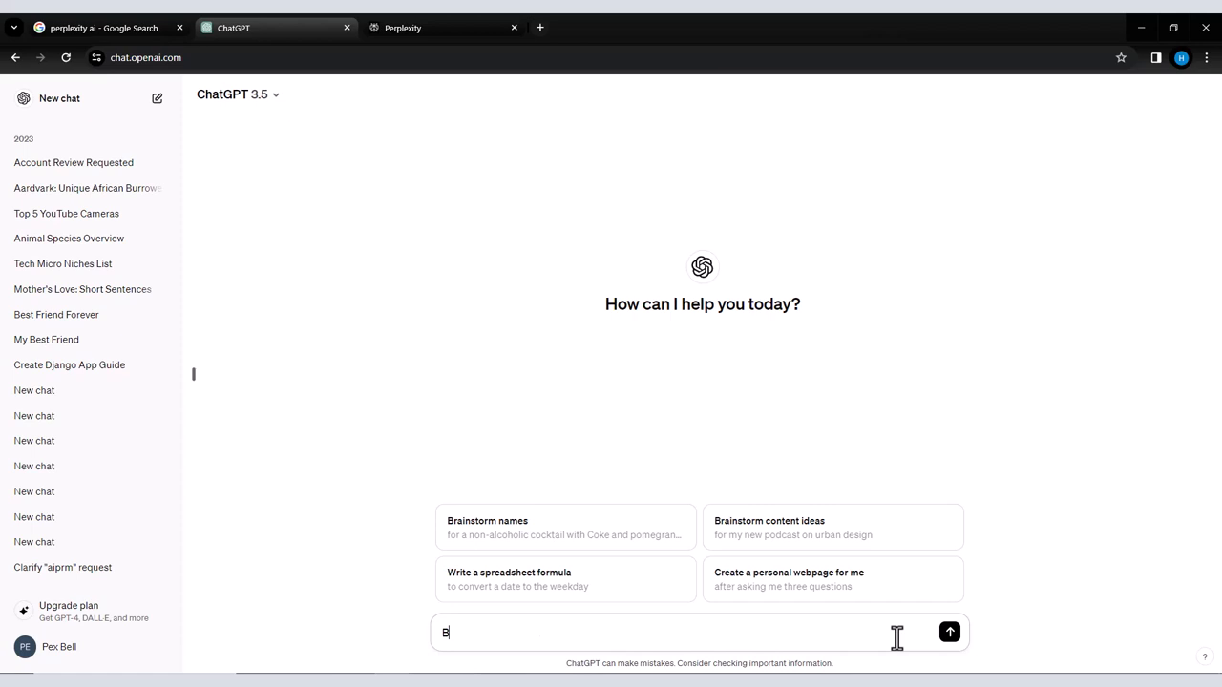
text(est lang)
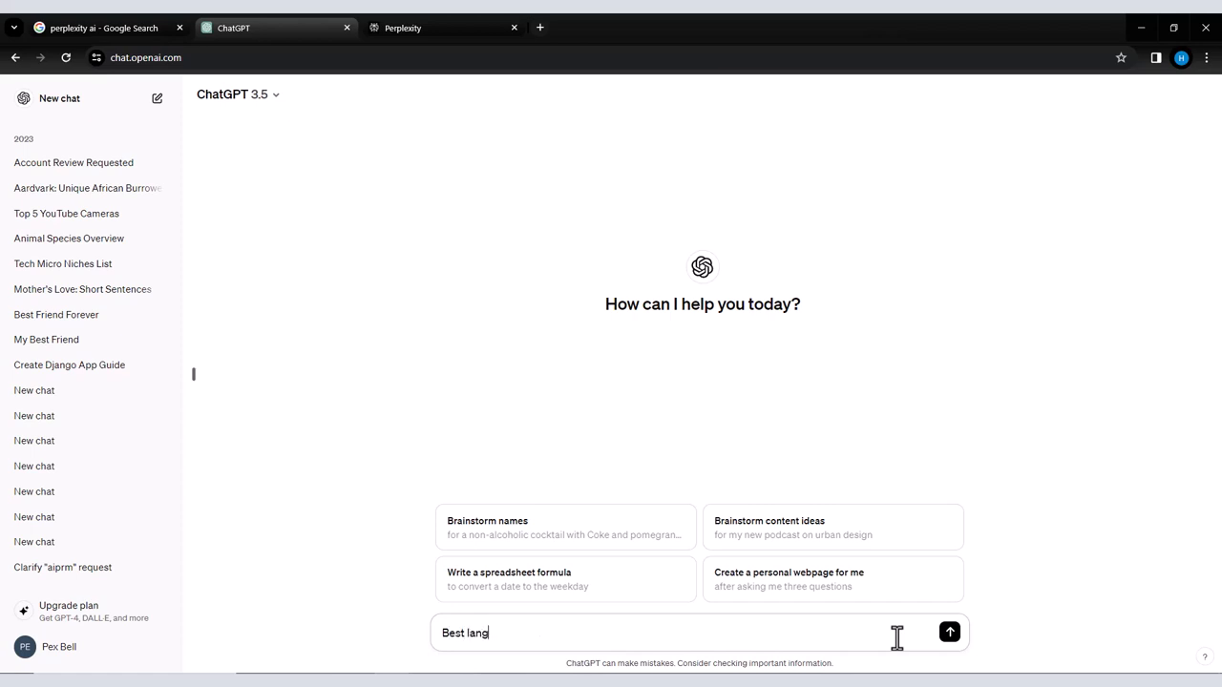
text(uage)
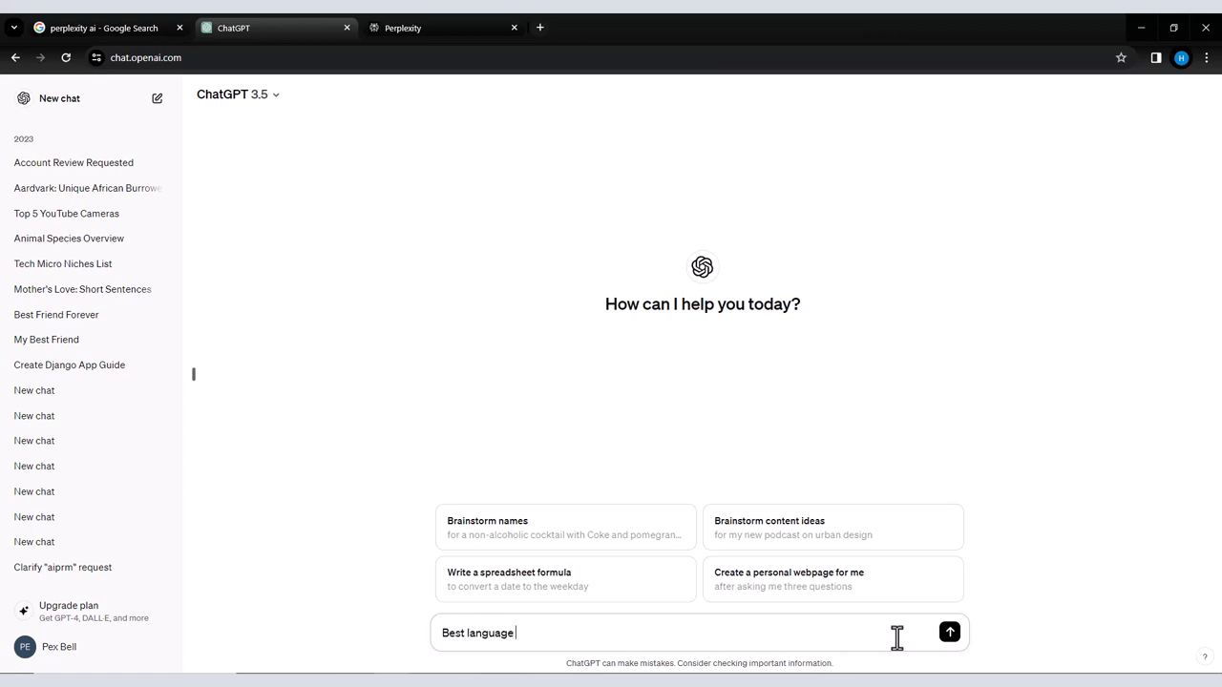
text(Model)
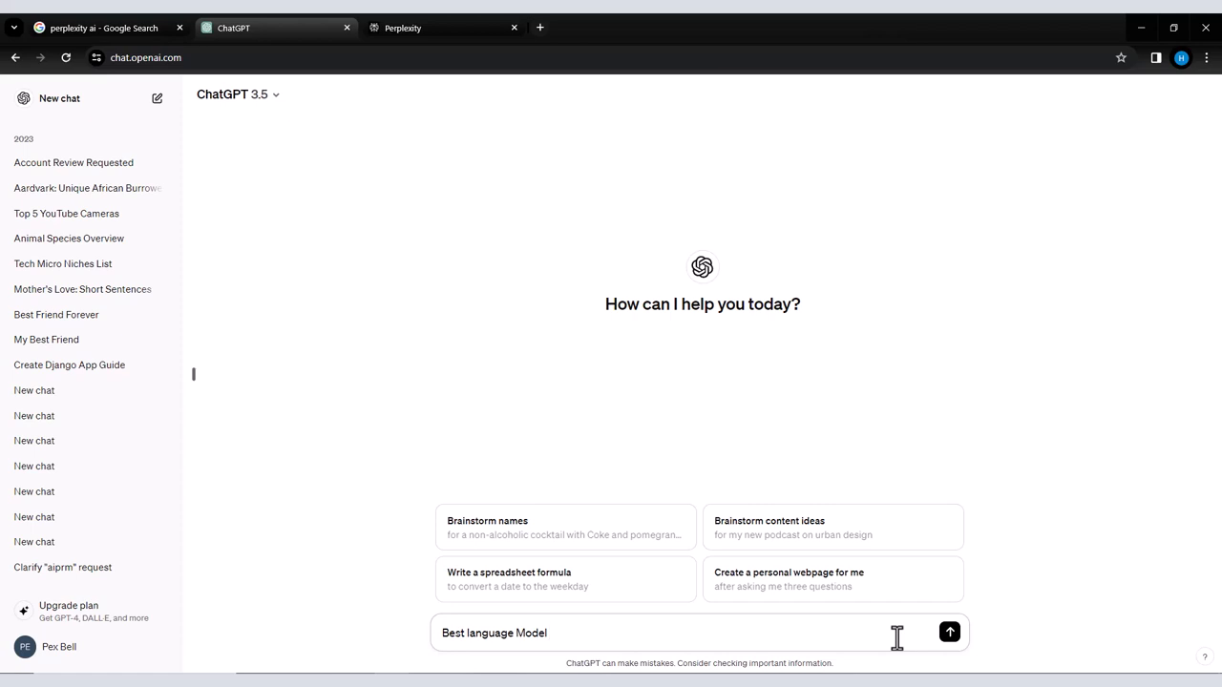
text(of 20)
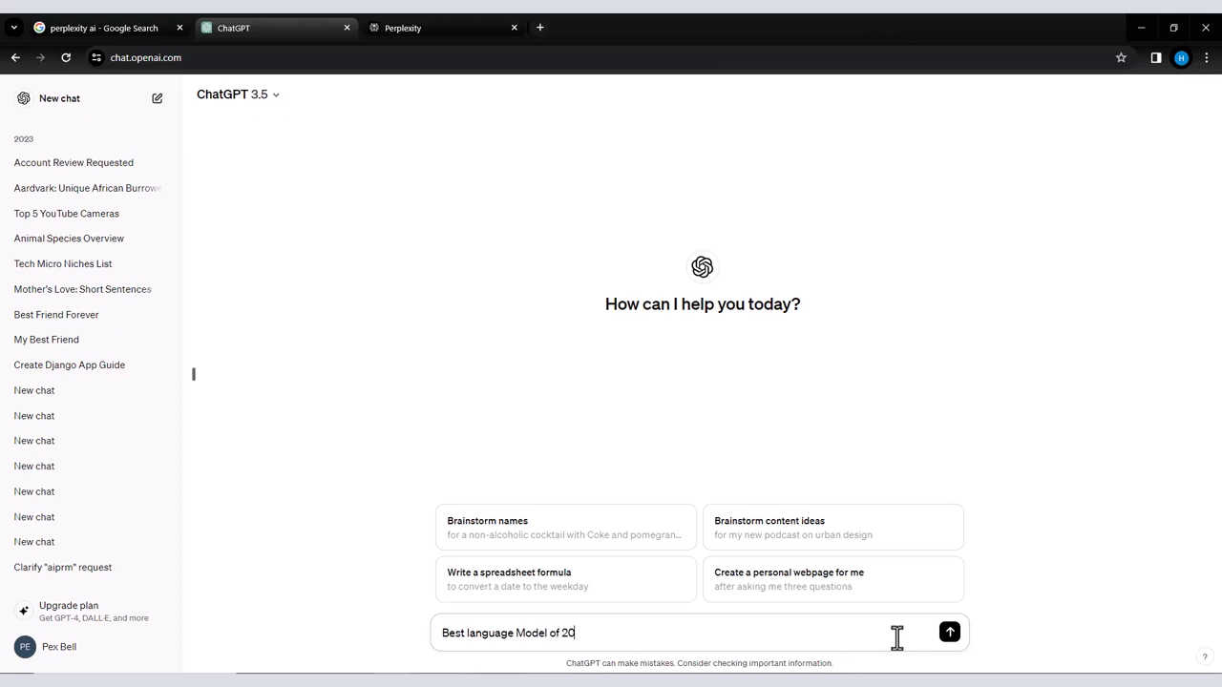
click(949, 632)
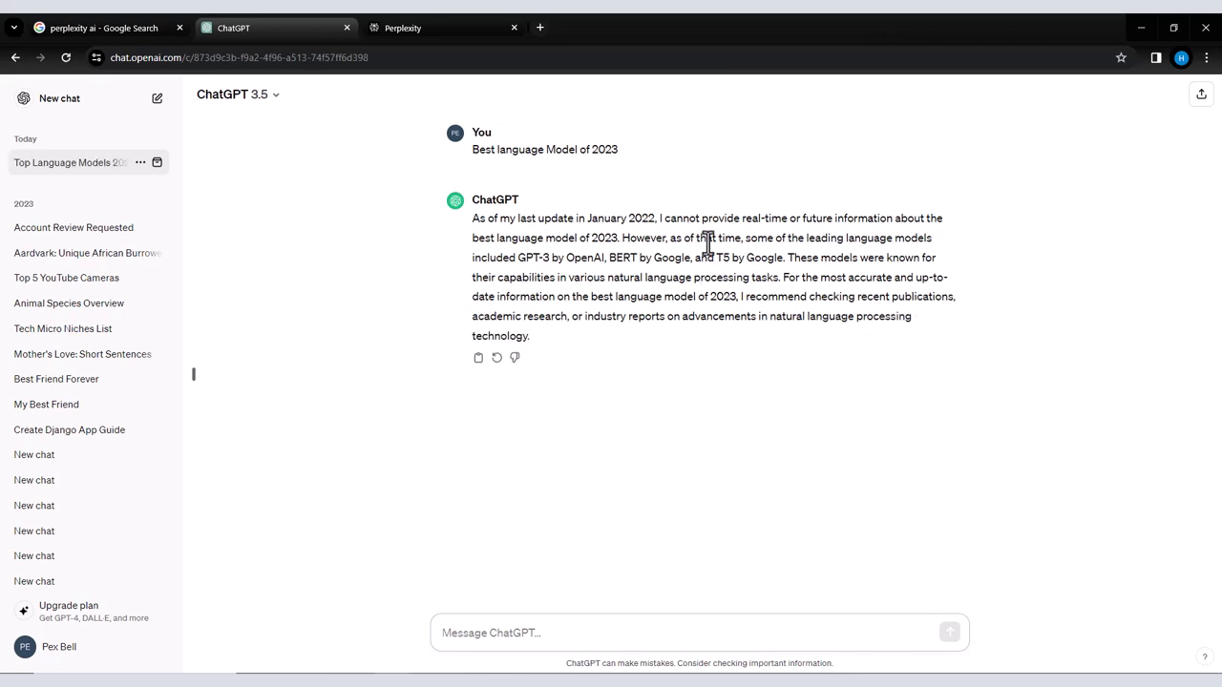
mouse_move(792, 239)
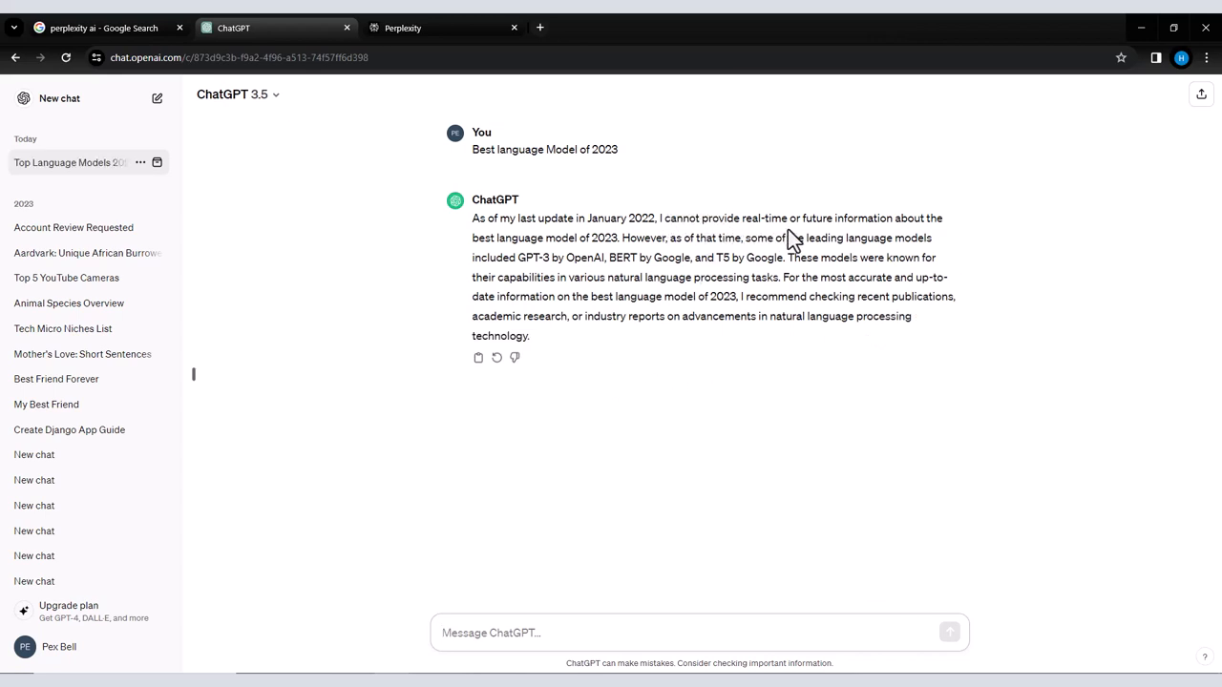
mouse_move(885, 219)
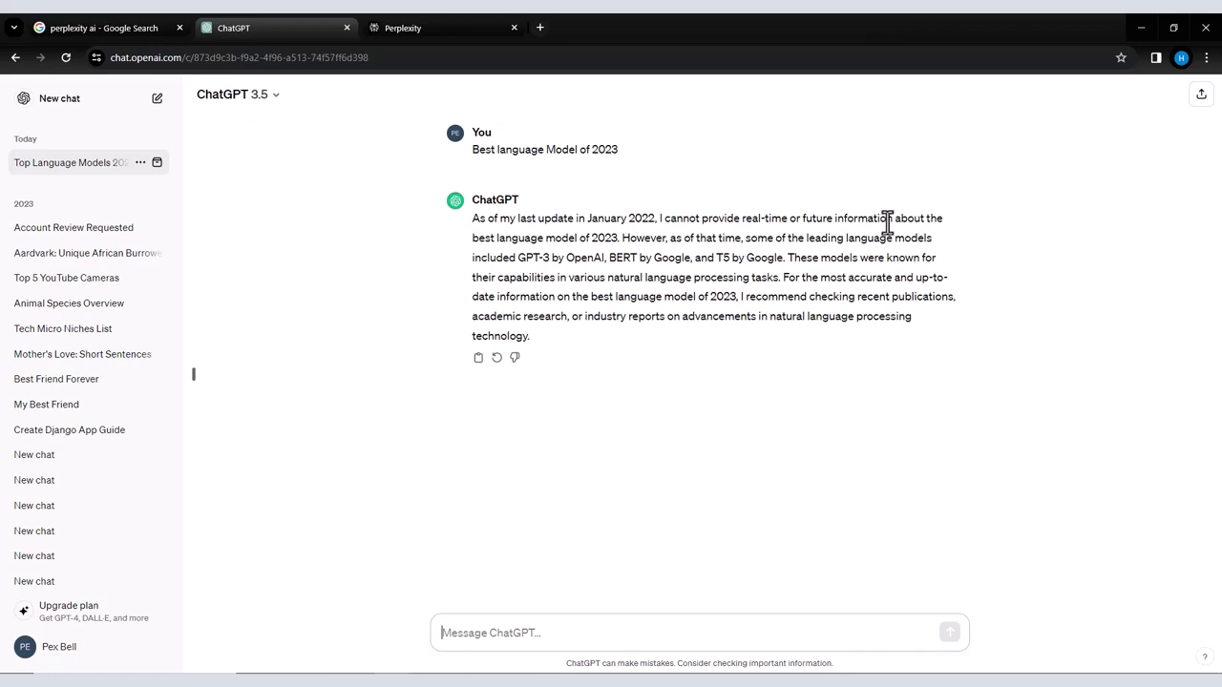
mouse_move(557, 238)
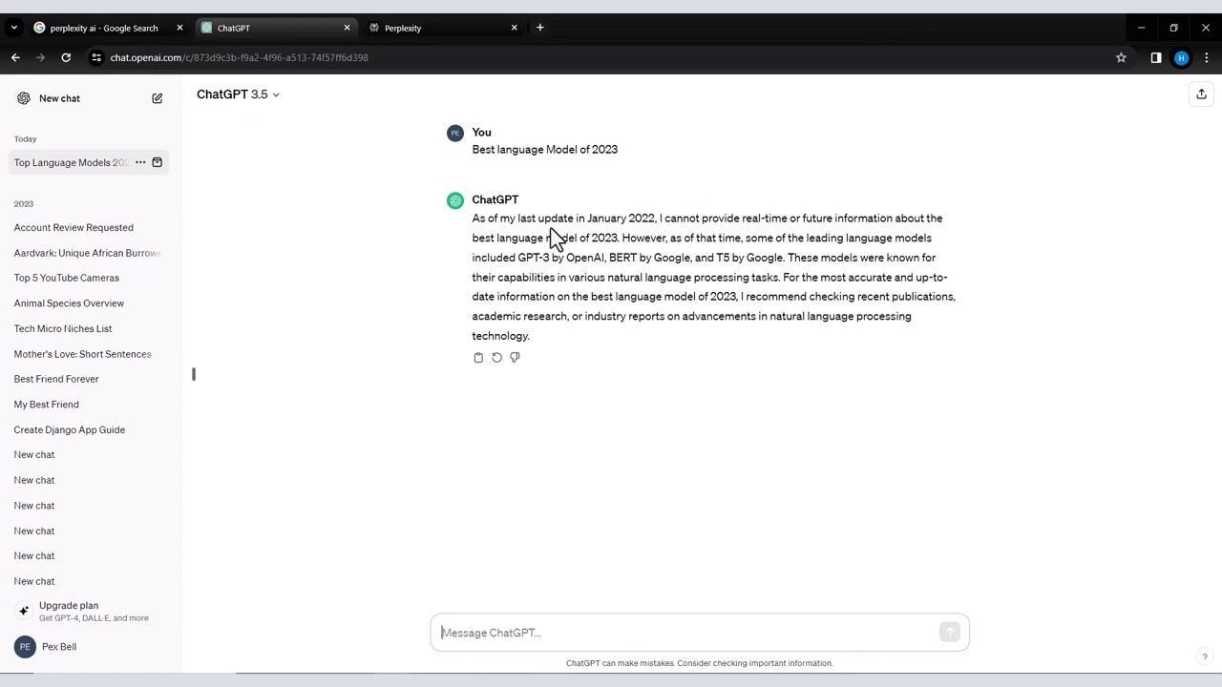
mouse_move(584, 221)
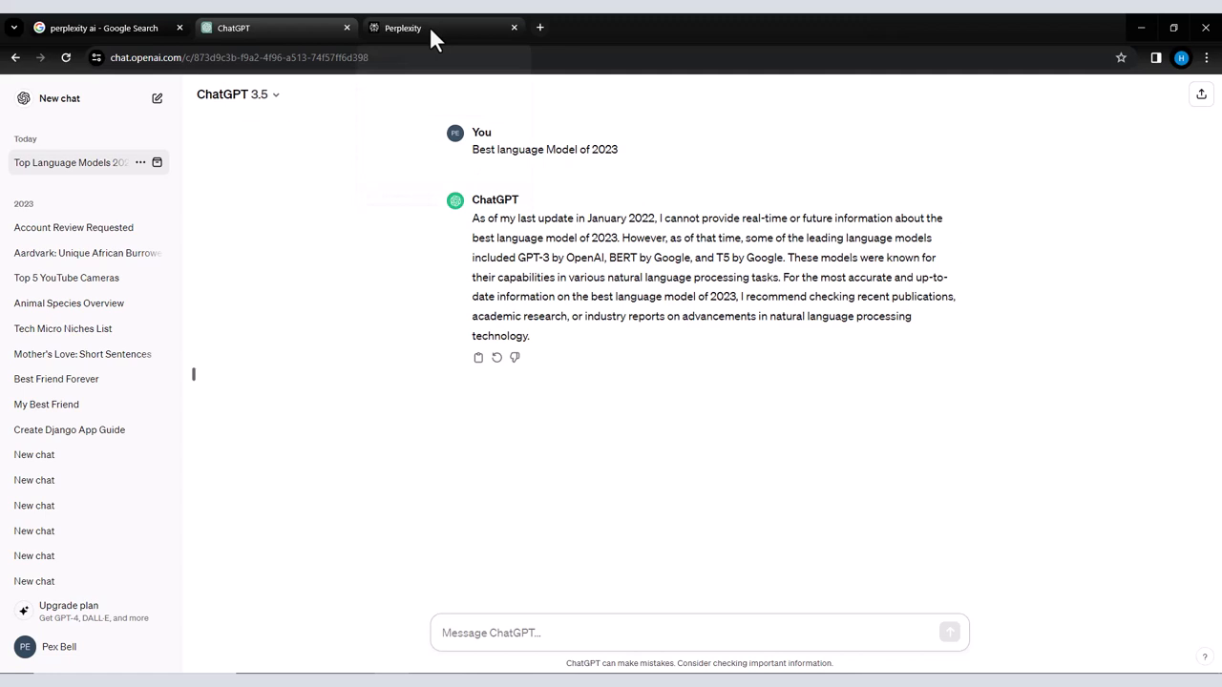
mouse_move(653, 360)
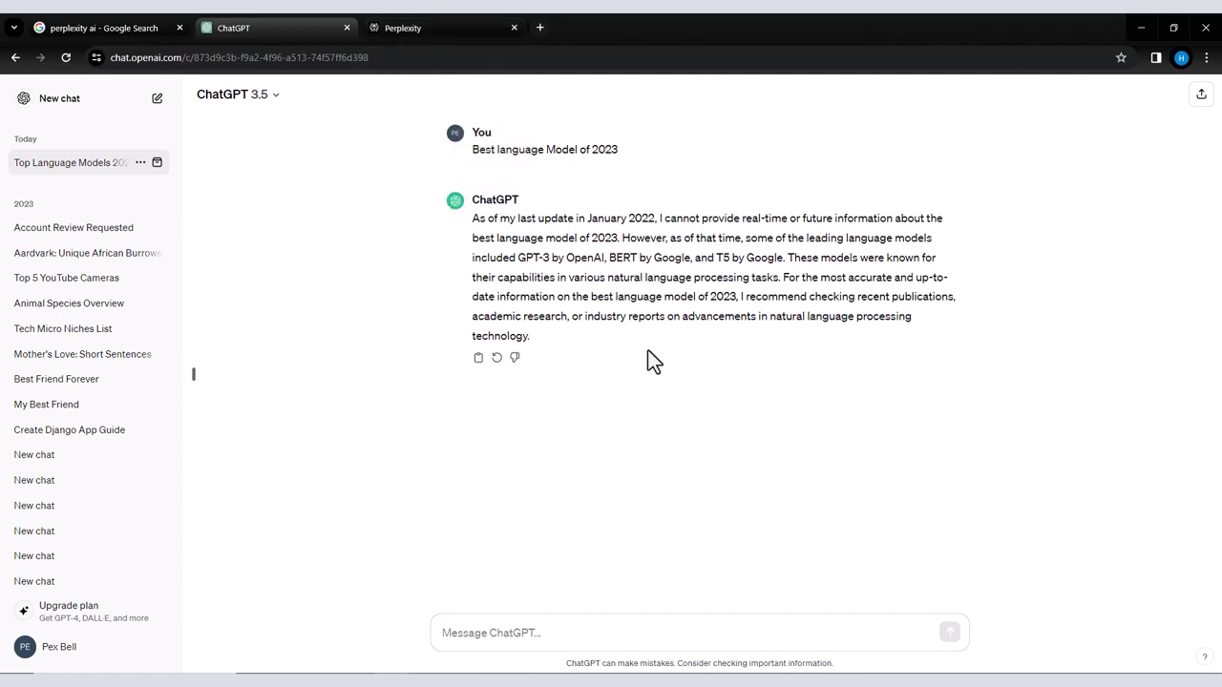
mouse_move(620, 161)
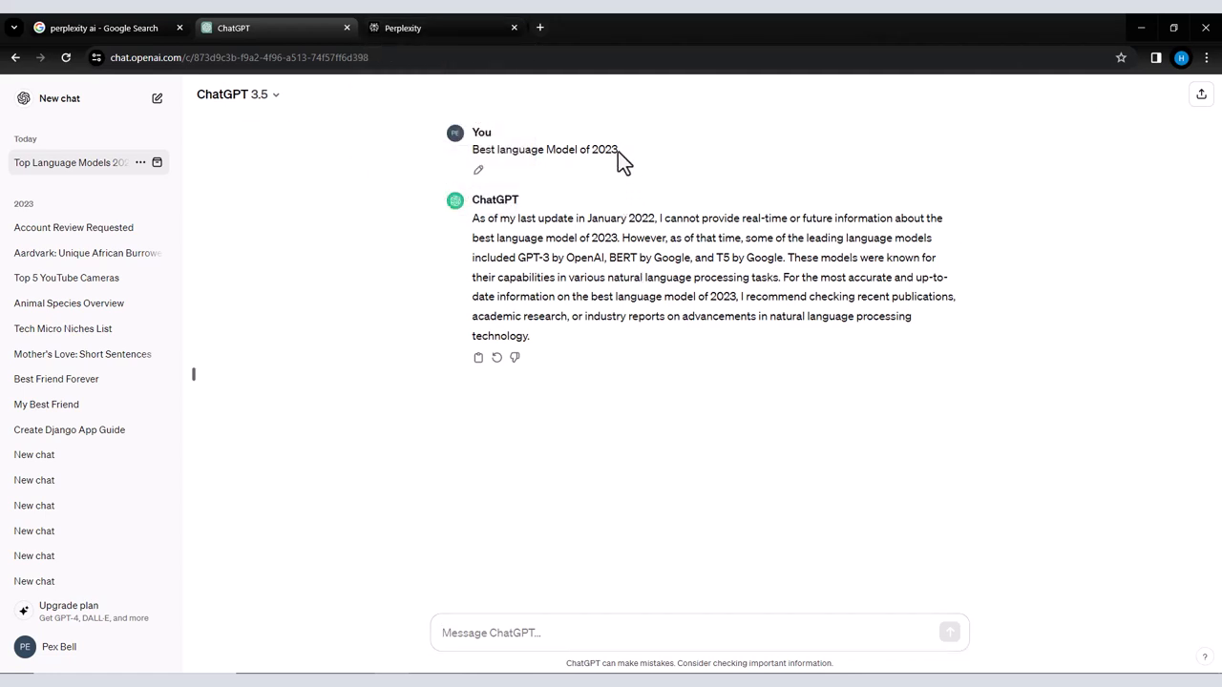
- Switch from ChatGPT's GPT-3/BERT/T5 reply to the Perplexity home page
click(401, 27)
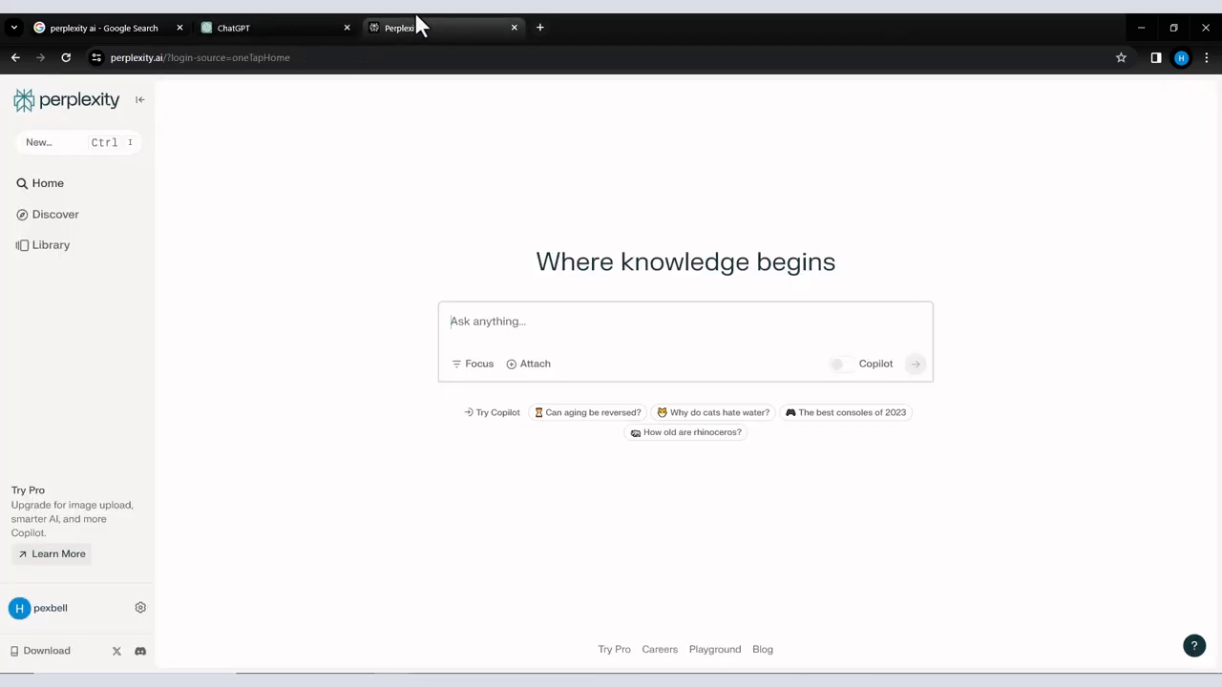
- Ask Perplexity 'Best language Model of 2023' and submit it
text(Best language Model of 2023)
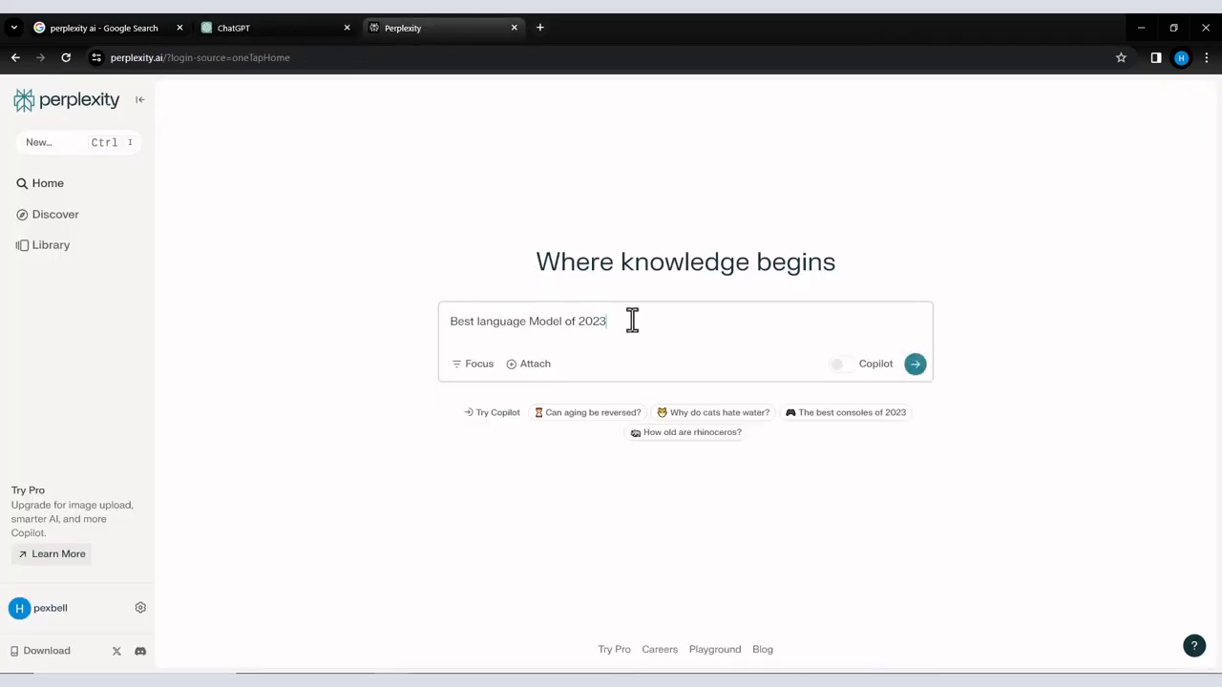
click(912, 363)
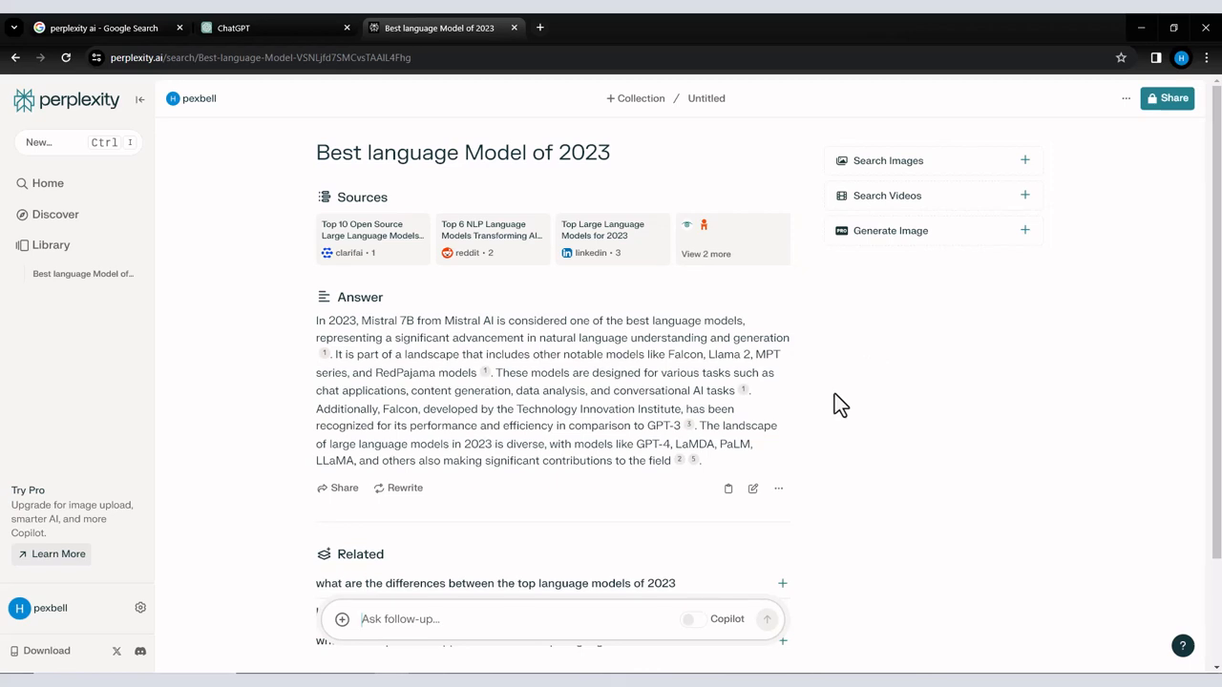
mouse_move(489, 302)
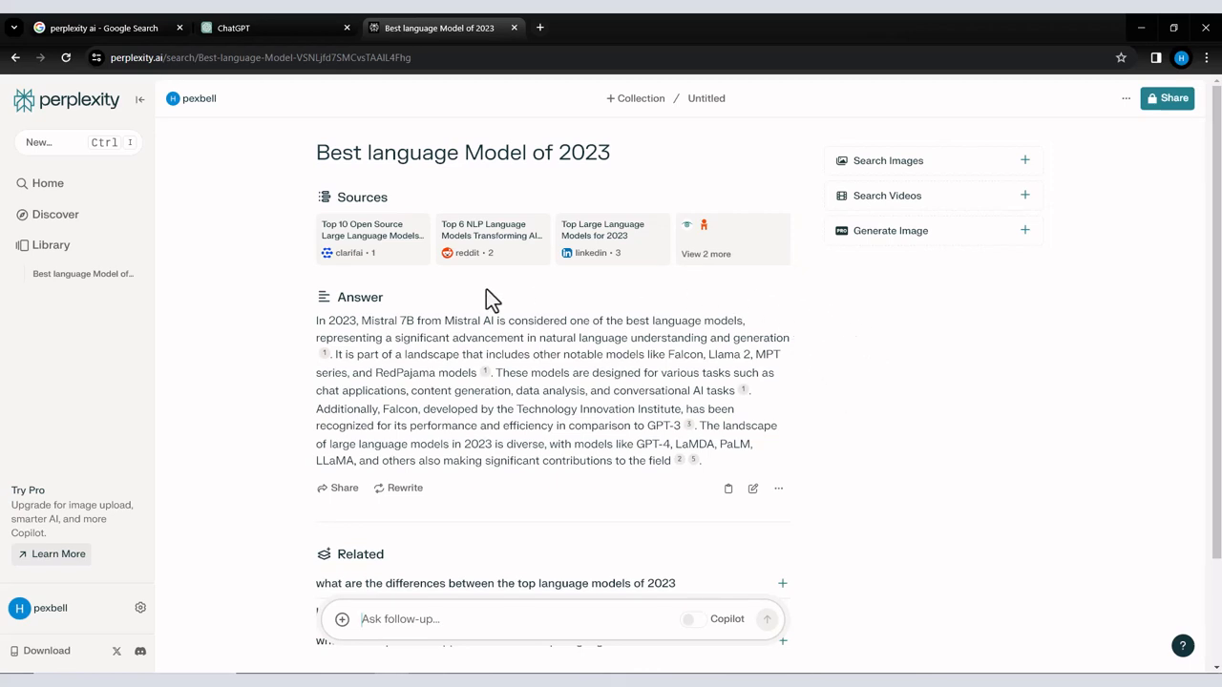
mouse_move(355, 187)
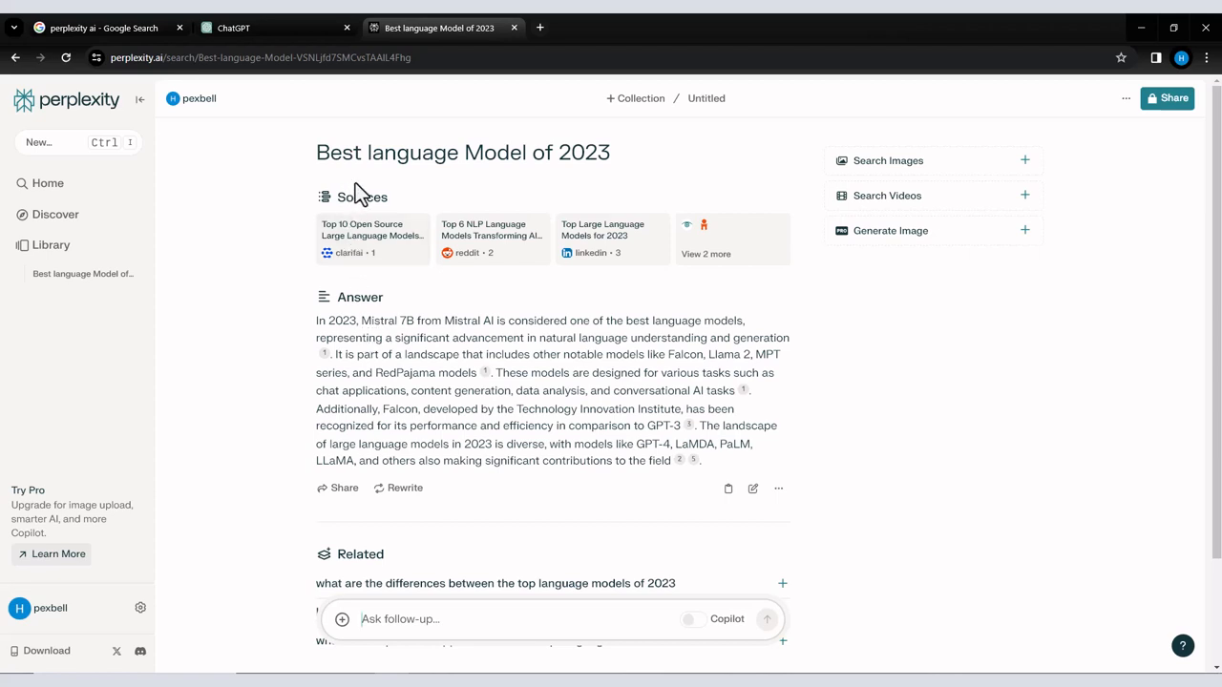
mouse_move(619, 179)
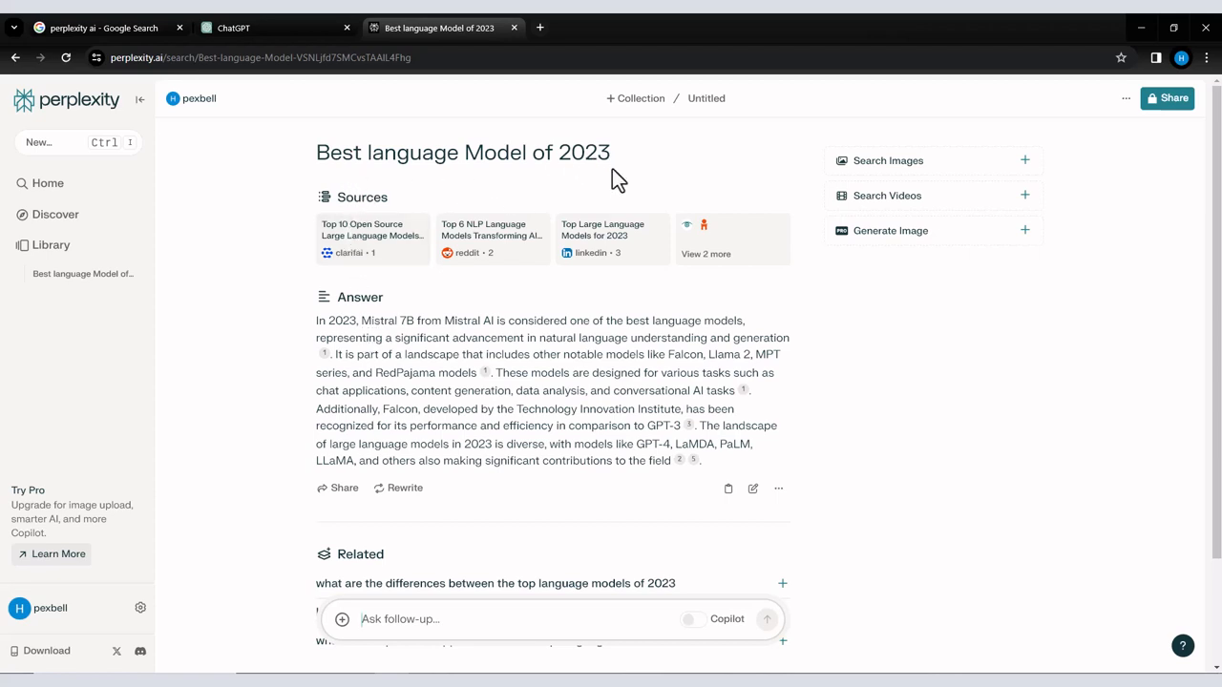
mouse_move(405, 328)
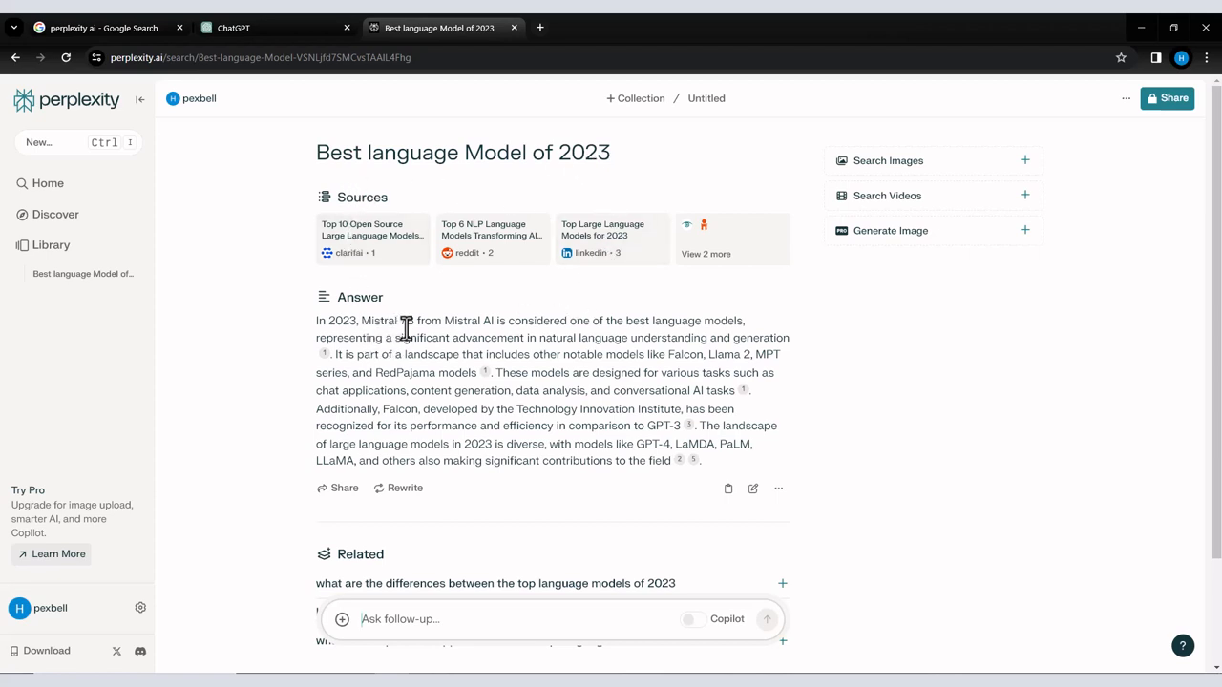
mouse_move(449, 306)
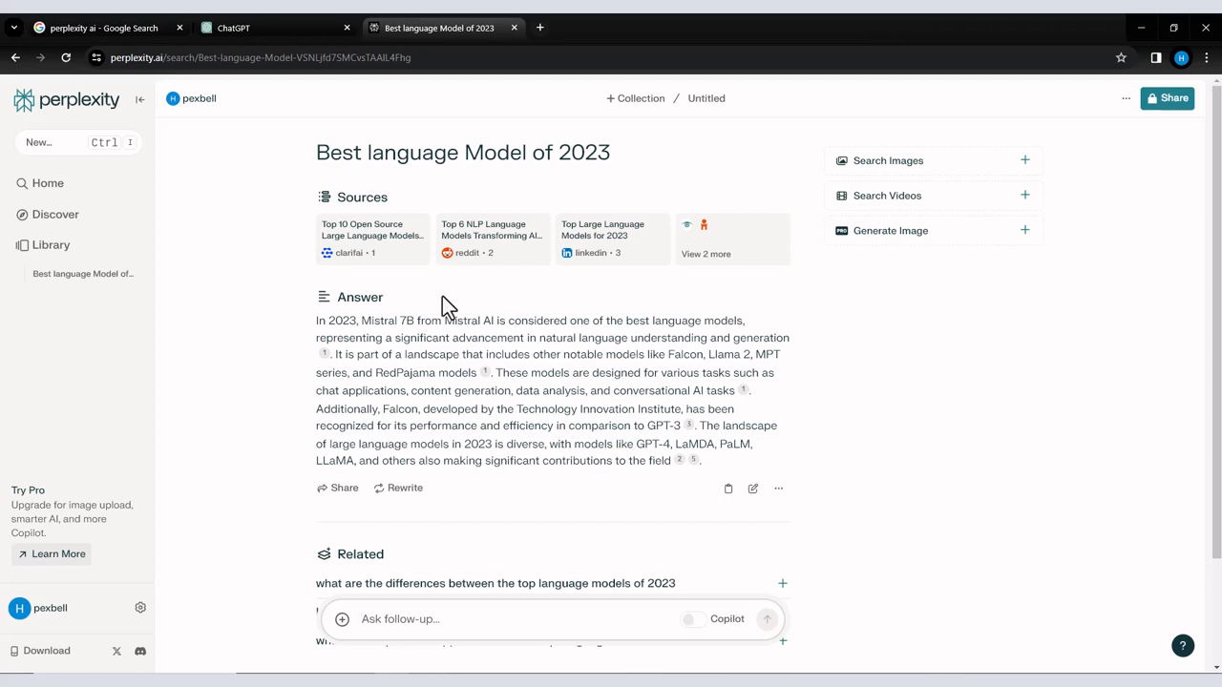
mouse_move(552, 296)
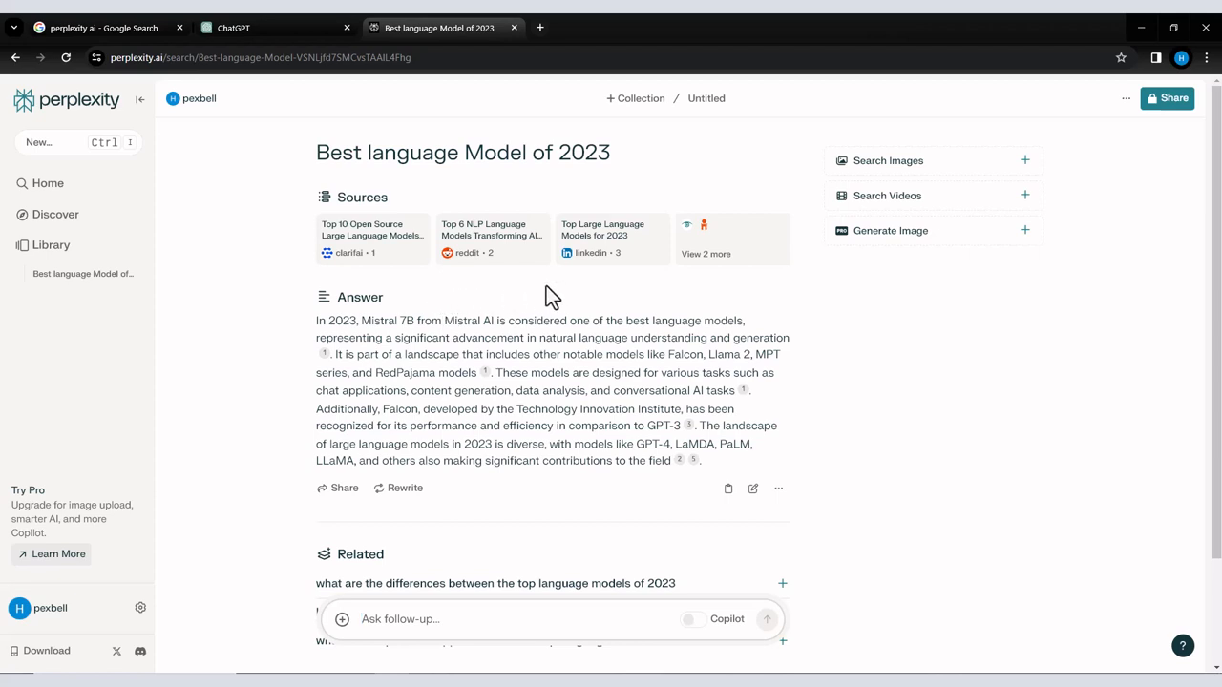
mouse_move(725, 264)
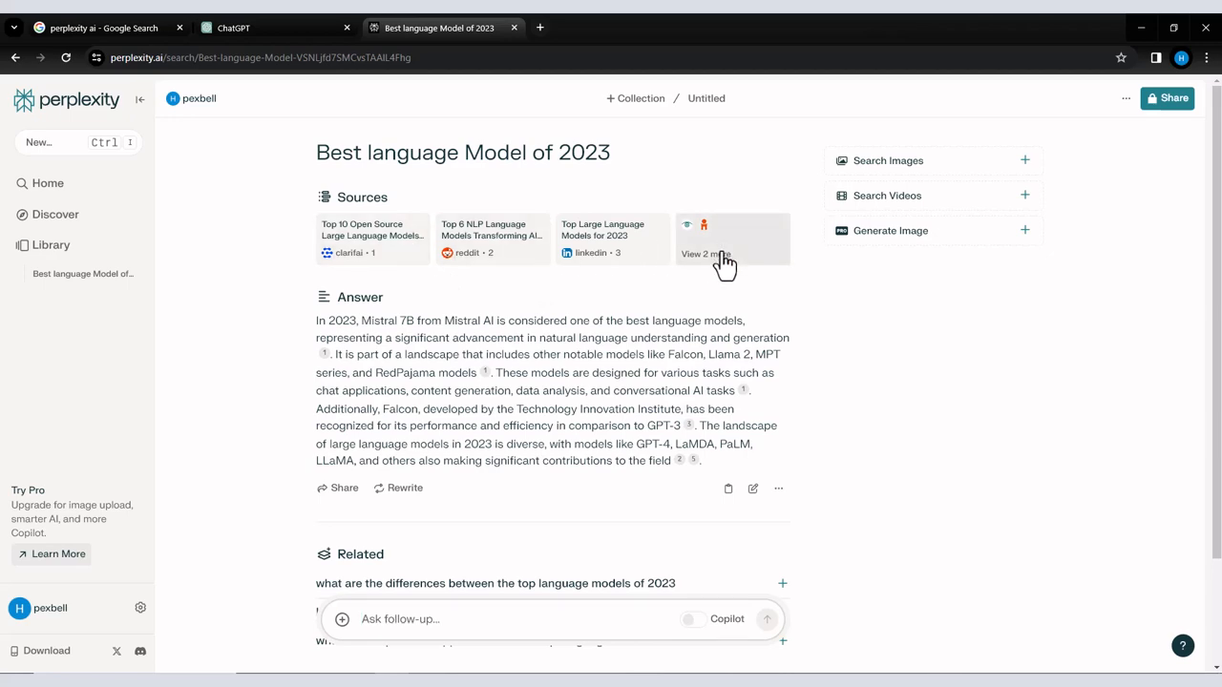
- Review all 5 sources behind the Mistral 7B answer, then dismiss the sources panel
click(710, 254)
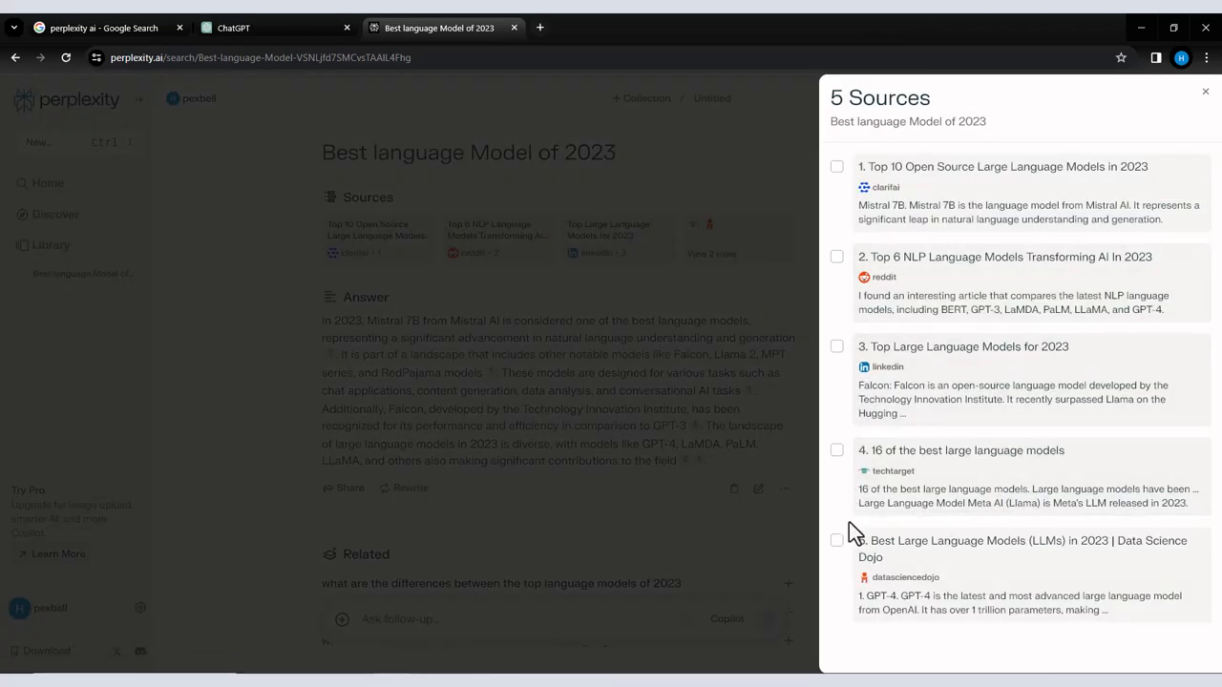
click(836, 538)
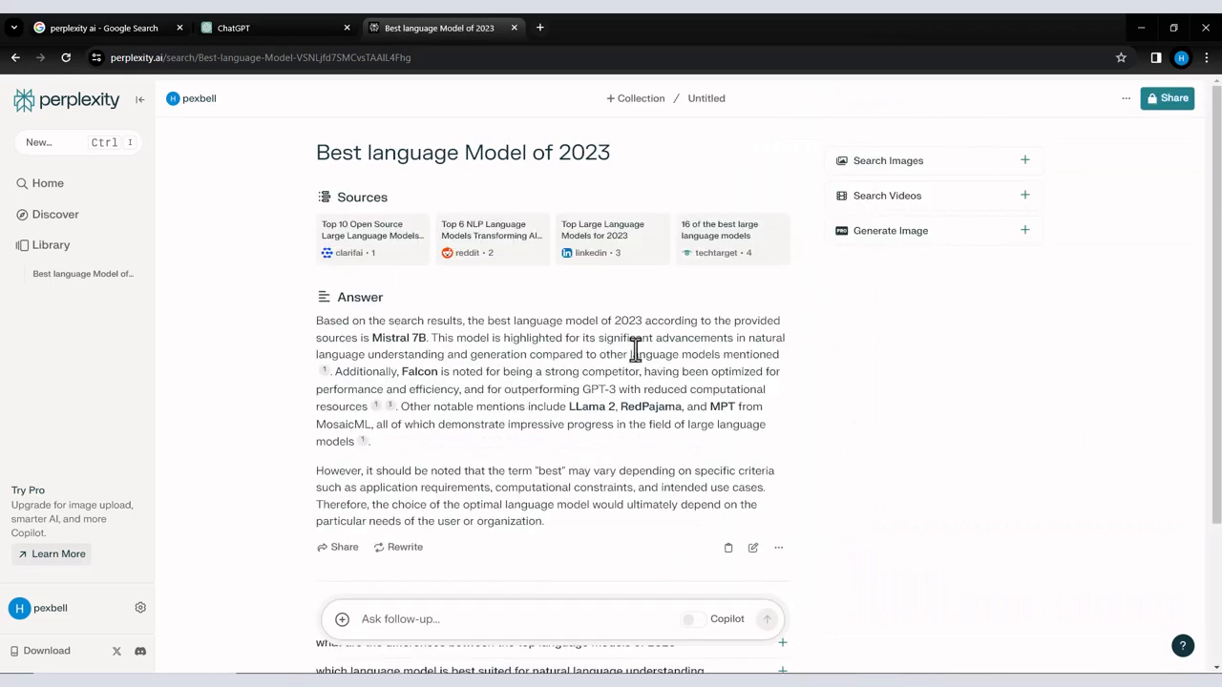
mouse_move(358, 338)
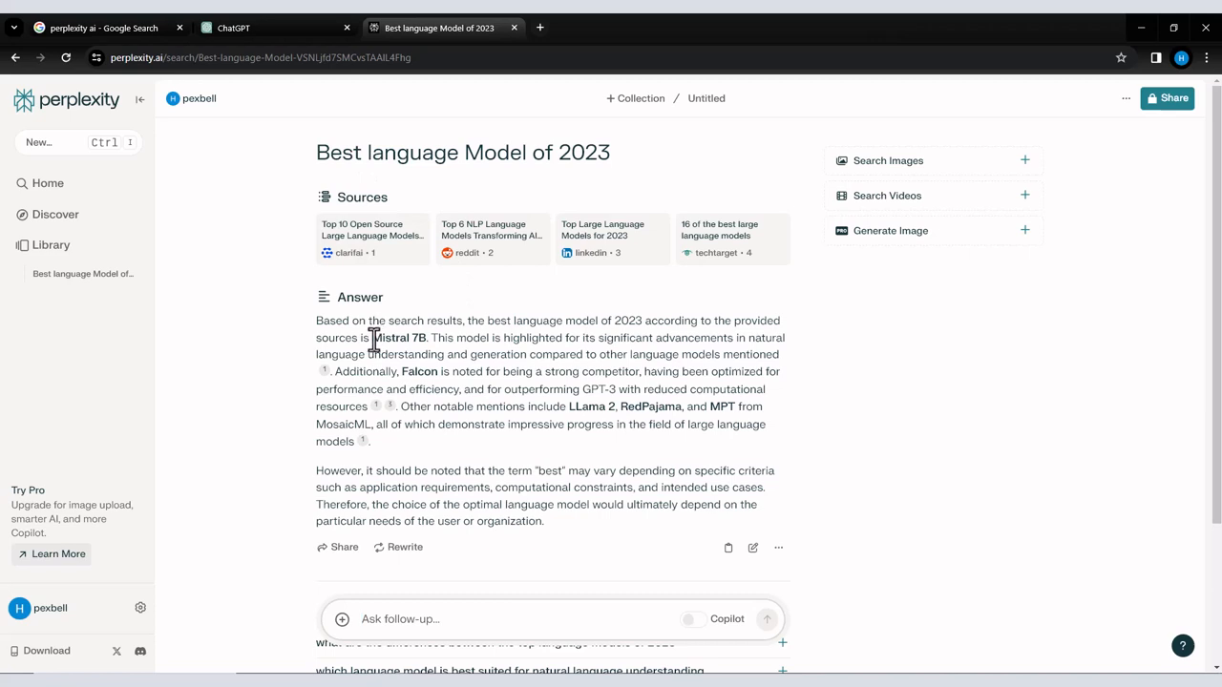
mouse_move(630, 405)
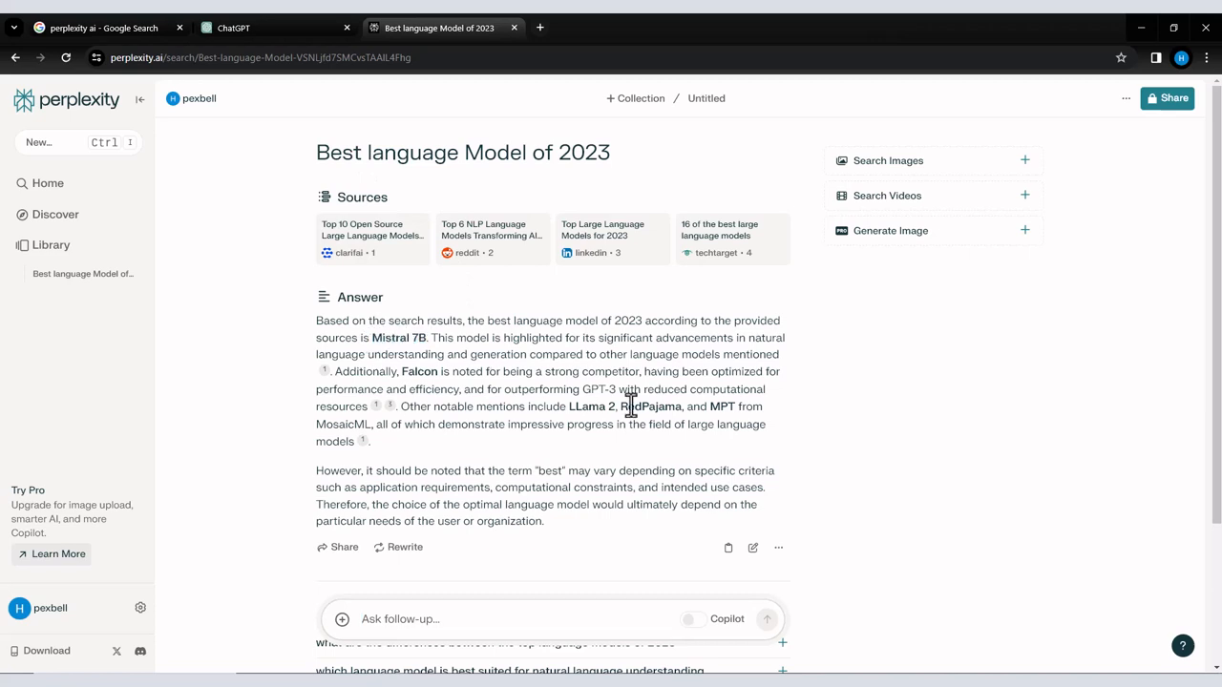